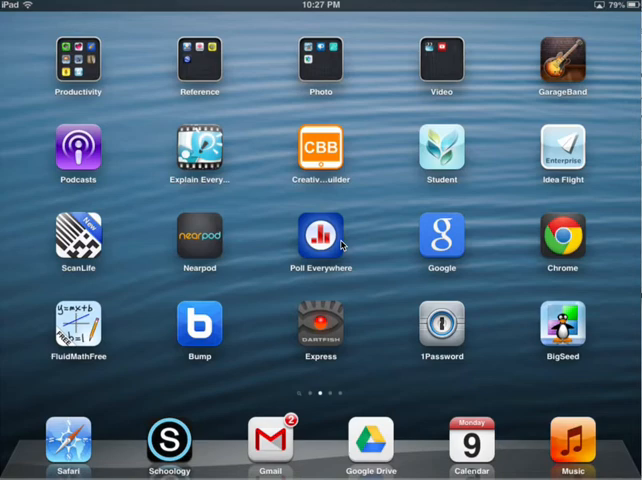
# Bring up Spotlight search on the iPad home screen with an empty search field
pyautogui.click(200, 62)
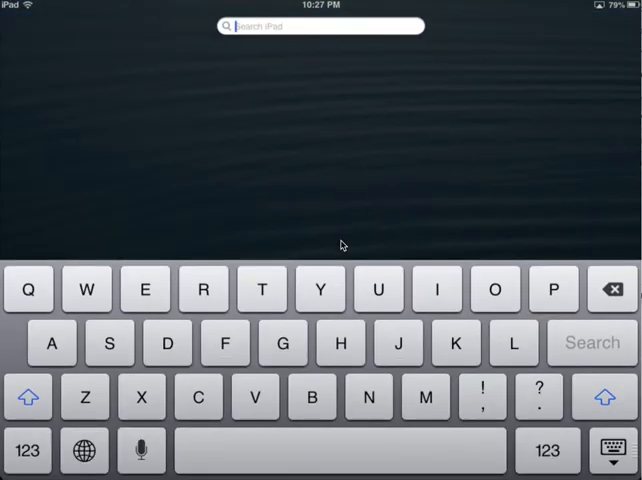
# Search 'Pea' in Spotlight and launch Pearson eText from the results
pyautogui.write('Pear')
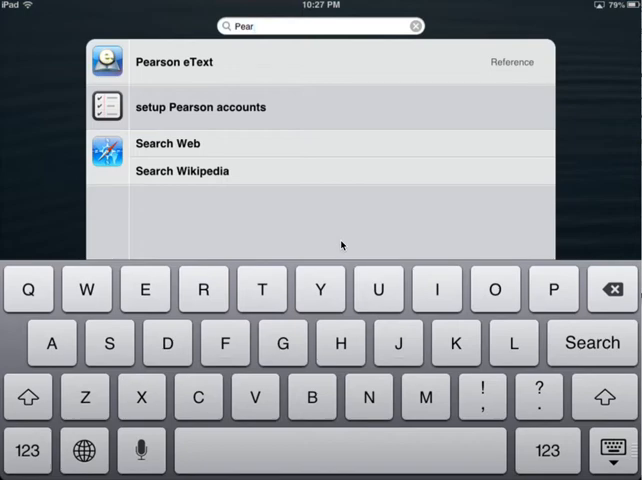
pyautogui.click(174, 62)
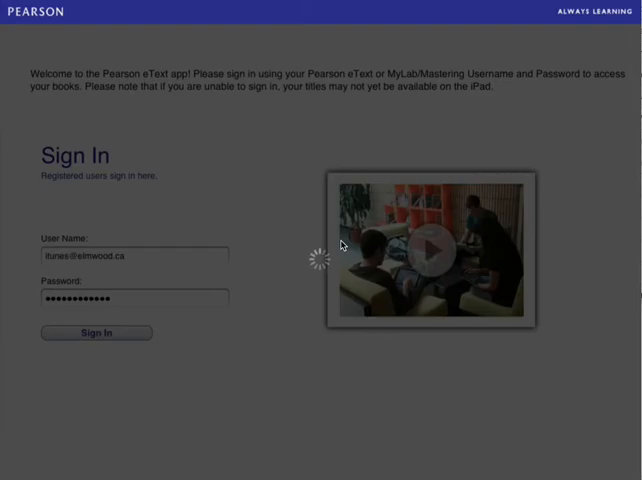
# Sign in to the bookshelf and open Investigating Science and Technology 7
pyautogui.click(96, 332)
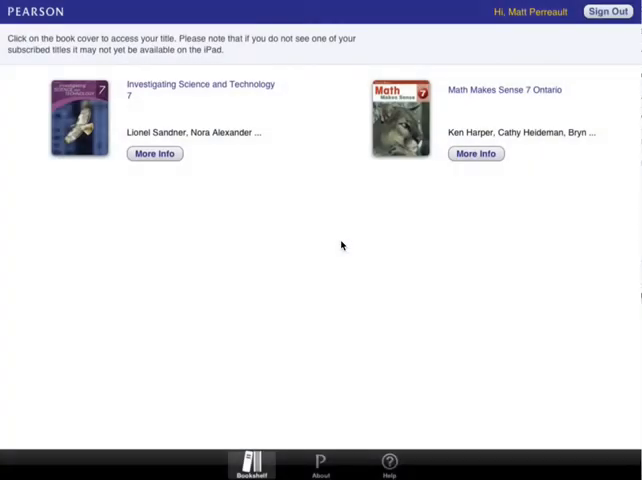
pyautogui.click(76, 116)
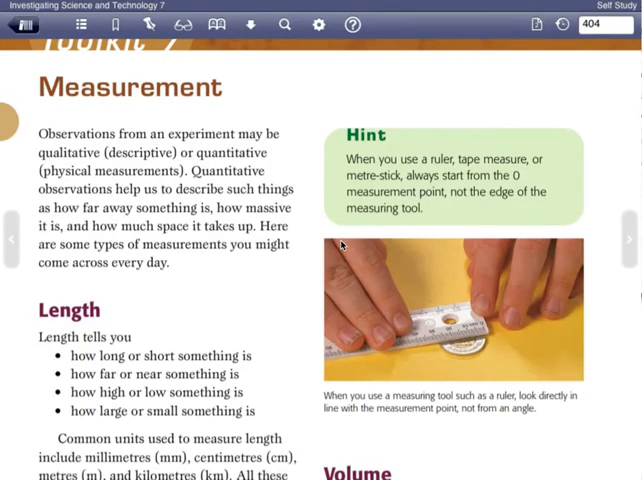
# Scroll through the textbook pages toward the Download Manager
pyautogui.scroll(-3)
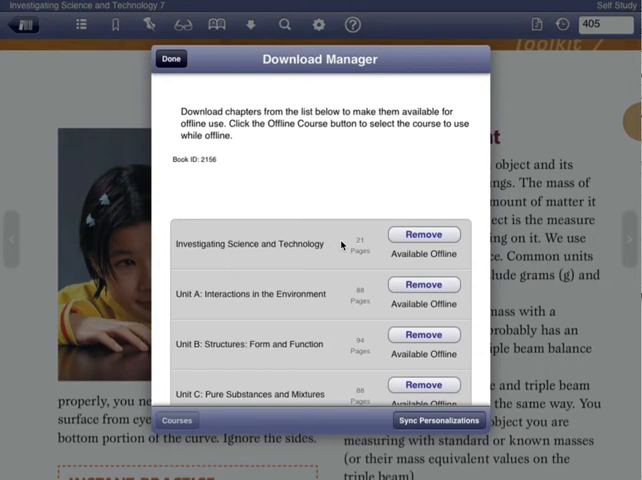
# Choose Self Study as the offline course and remove the Investigating Science and Technology section from offline storage
pyautogui.click(176, 420)
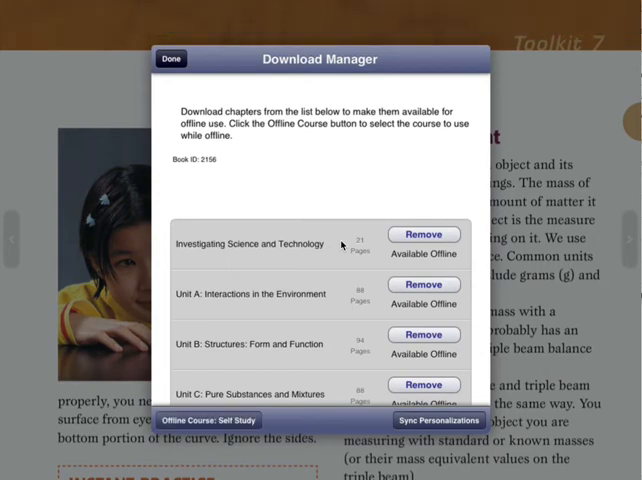
pyautogui.scroll(3)
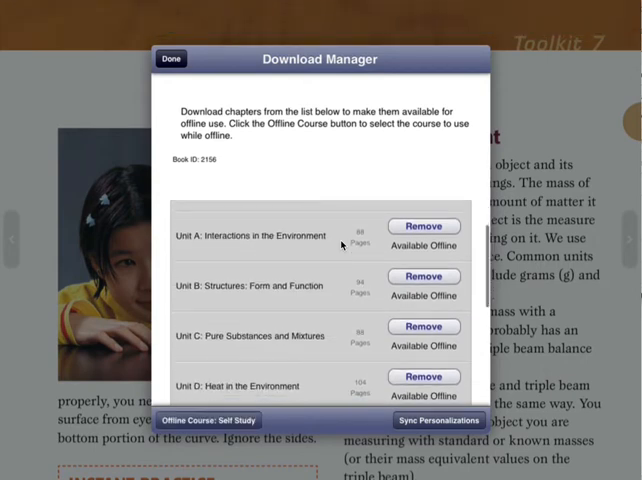
pyautogui.scroll(-3)
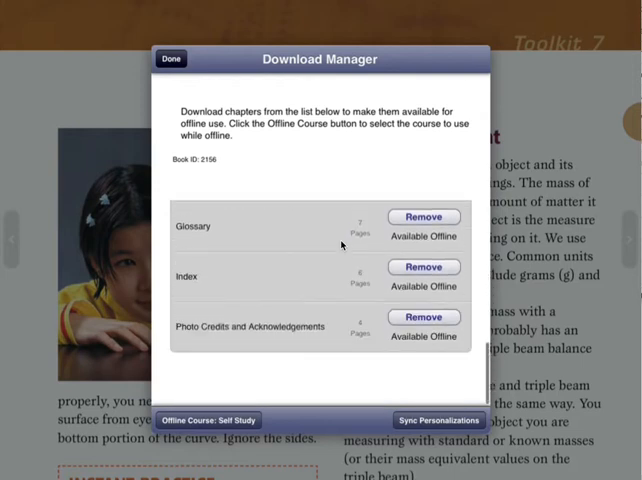
pyautogui.scroll(3)
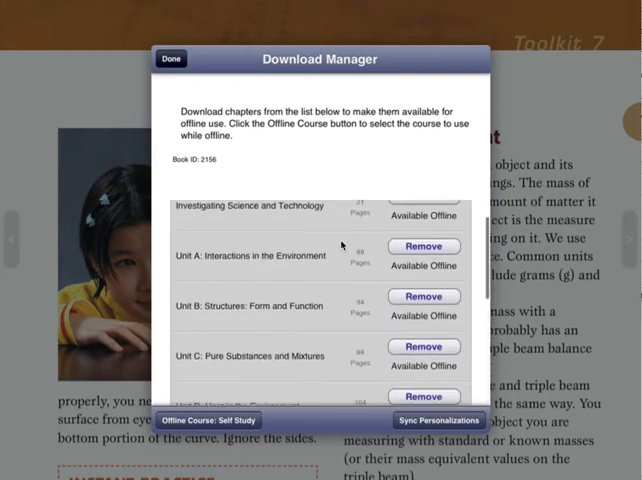
pyautogui.scroll(3)
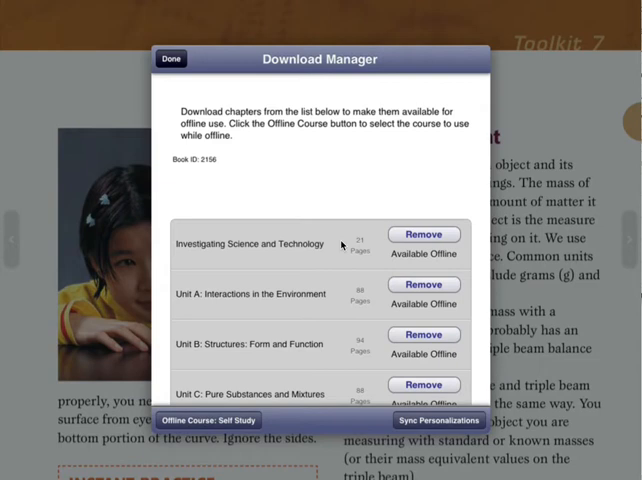
pyautogui.click(424, 234)
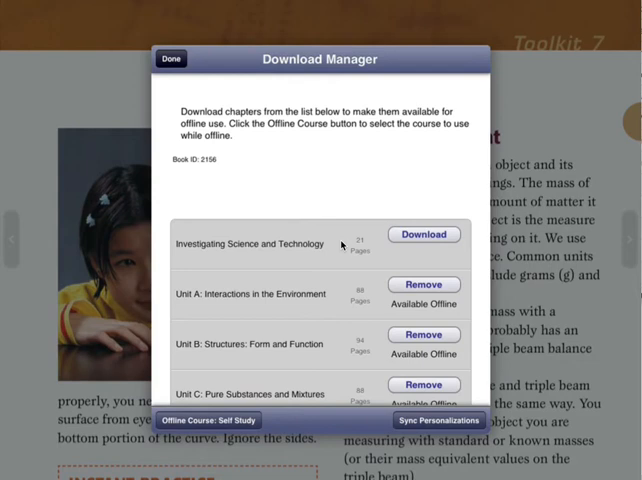
# Download the Investigating Science and Technology section again and return to the bookshelf via Done
pyautogui.click(424, 234)
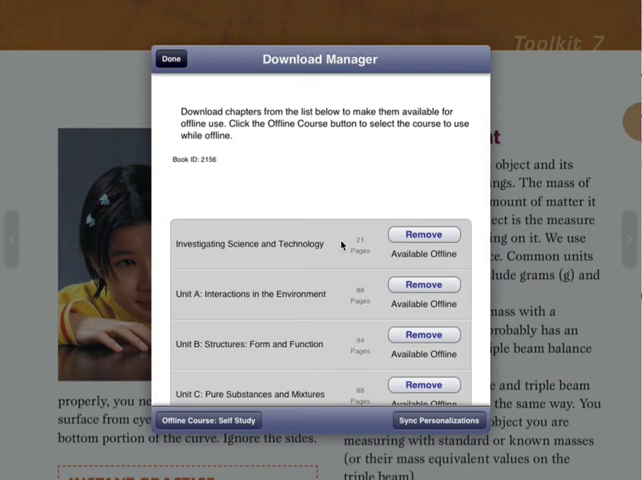
pyautogui.click(170, 58)
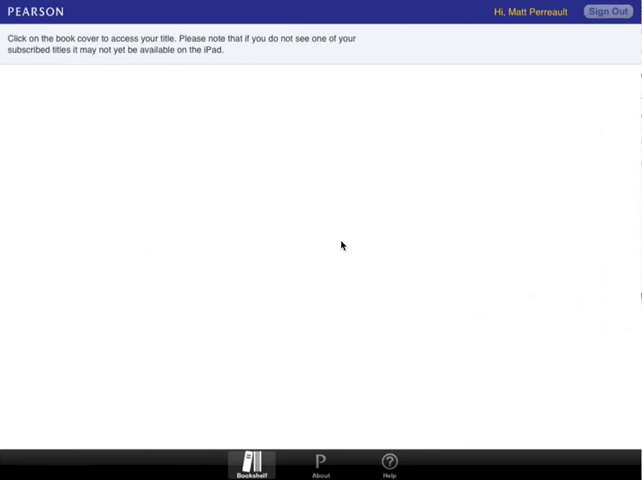
# Sign out of Pearson eText and focus the empty User Name field on the login screen
pyautogui.click(602, 12)
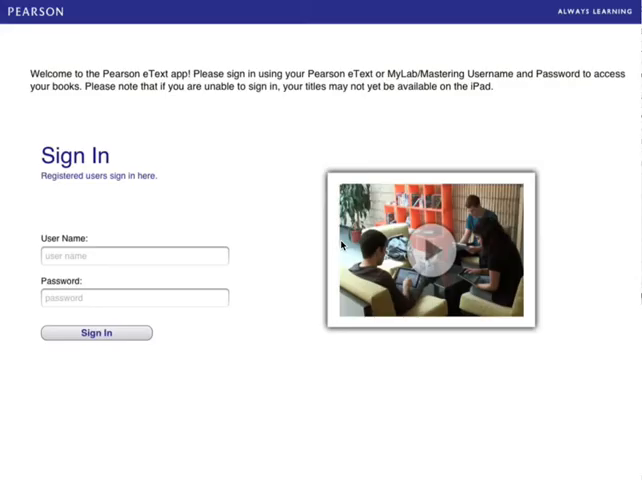
pyautogui.click(132, 256)
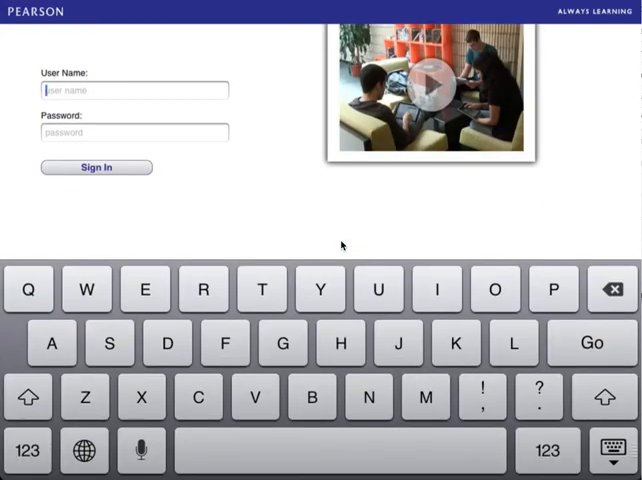